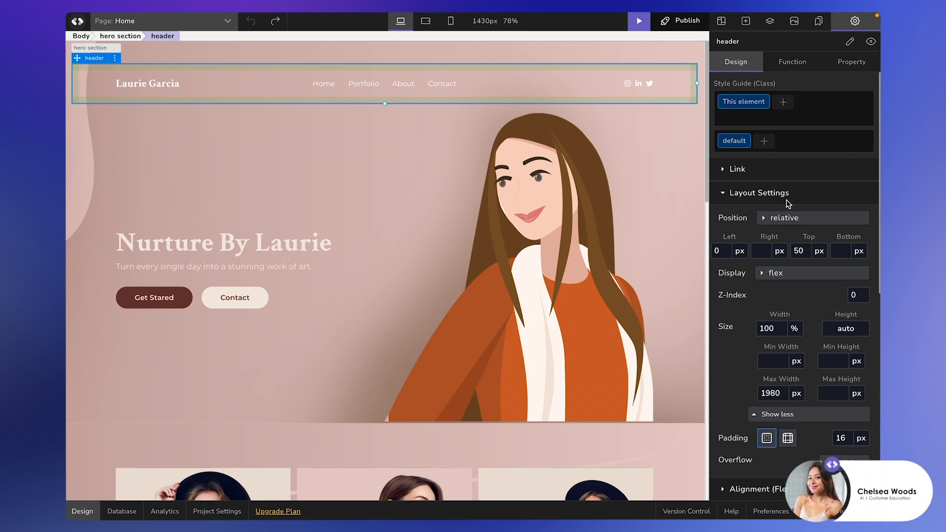
pyautogui.moveTo(751, 228)
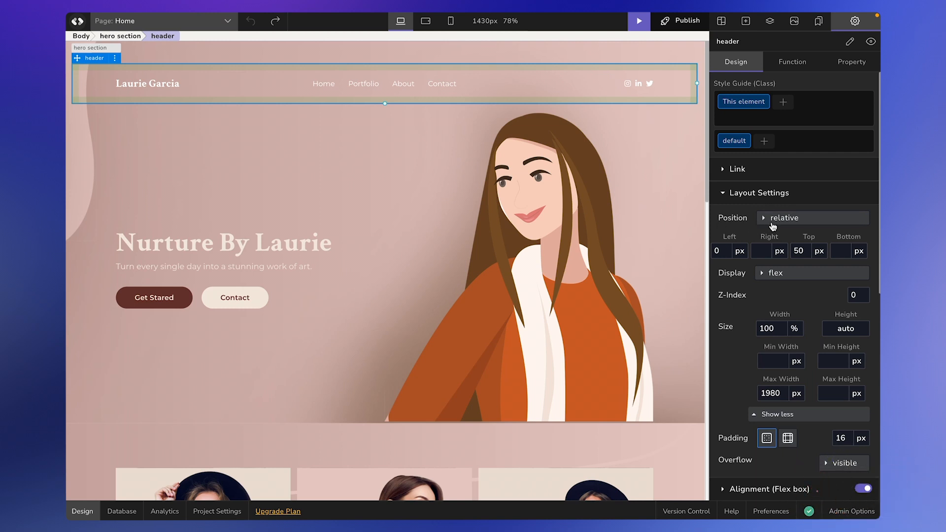
# Preview the header's Absolute, Relative, Fixed and Sticky position options, then view the layer tree.
pyautogui.click(811, 218)
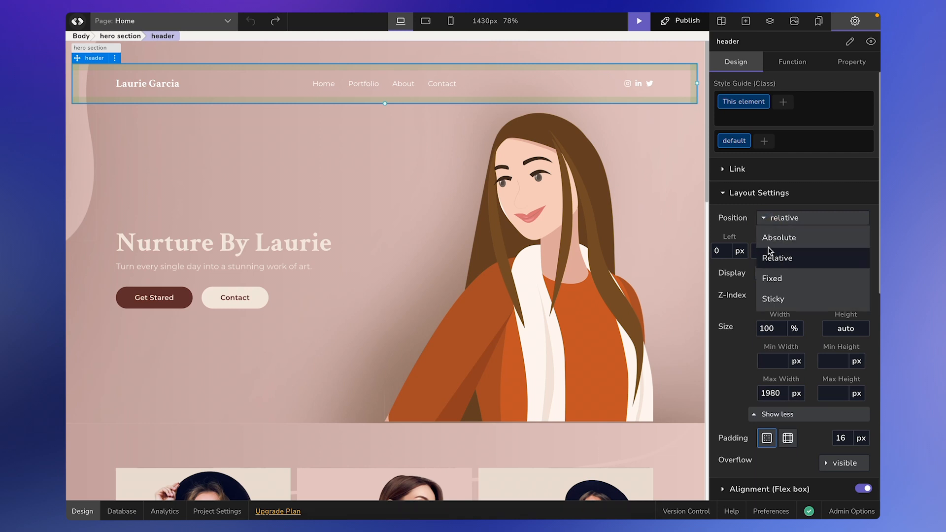
pyautogui.click(777, 258)
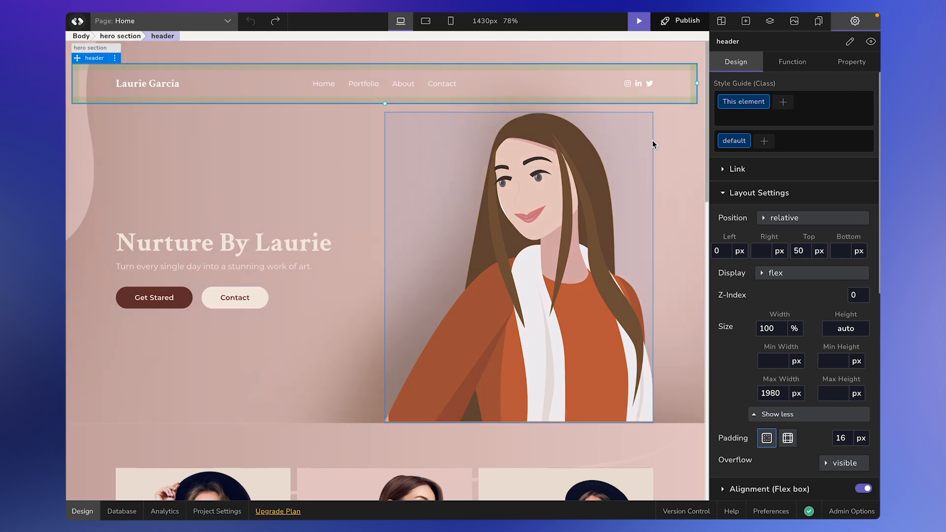
pyautogui.click(789, 21)
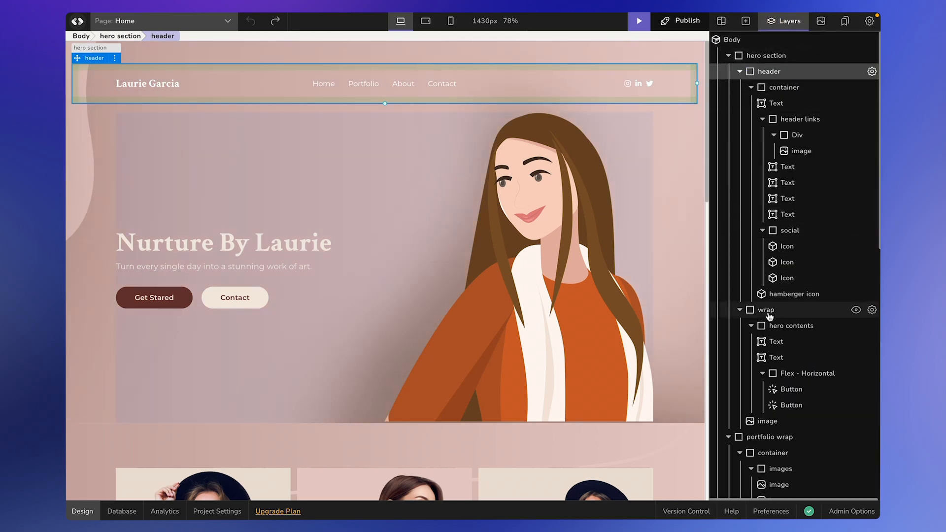
pyautogui.moveTo(770, 316)
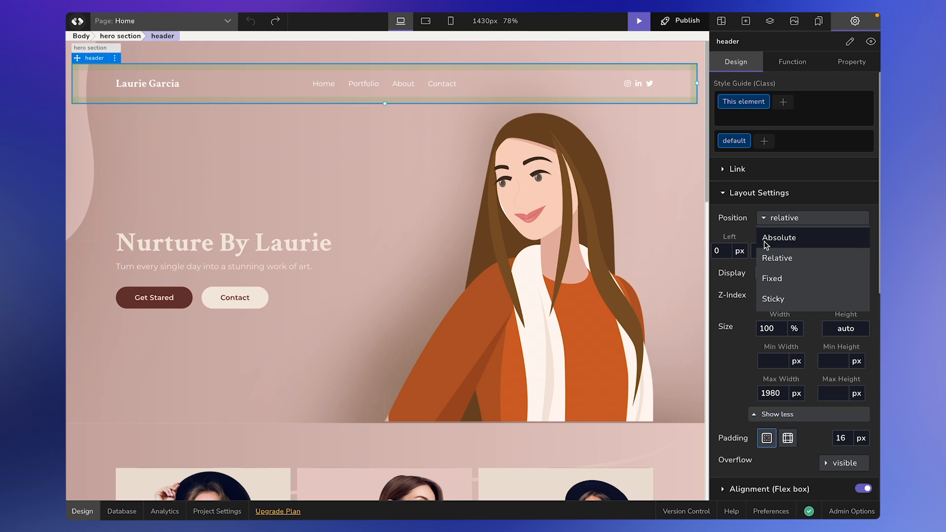
pyautogui.moveTo(772, 278)
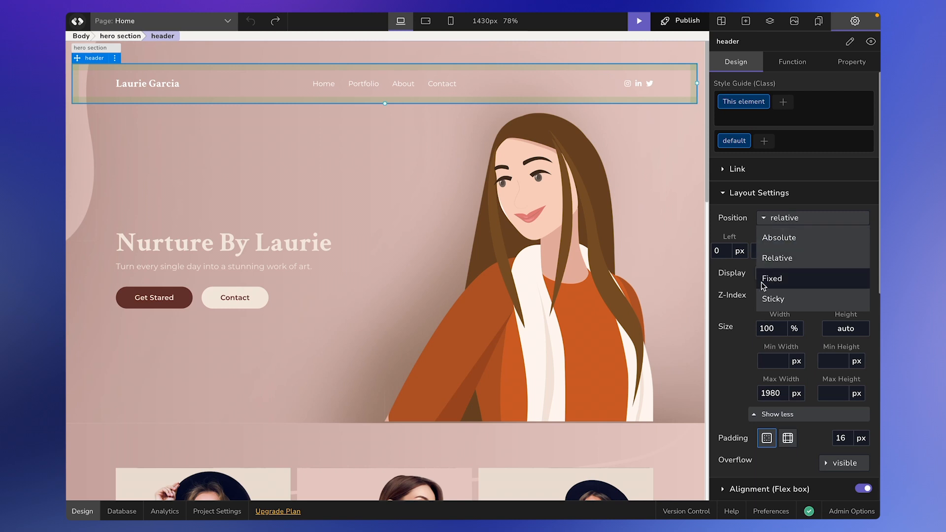
pyautogui.moveTo(776, 285)
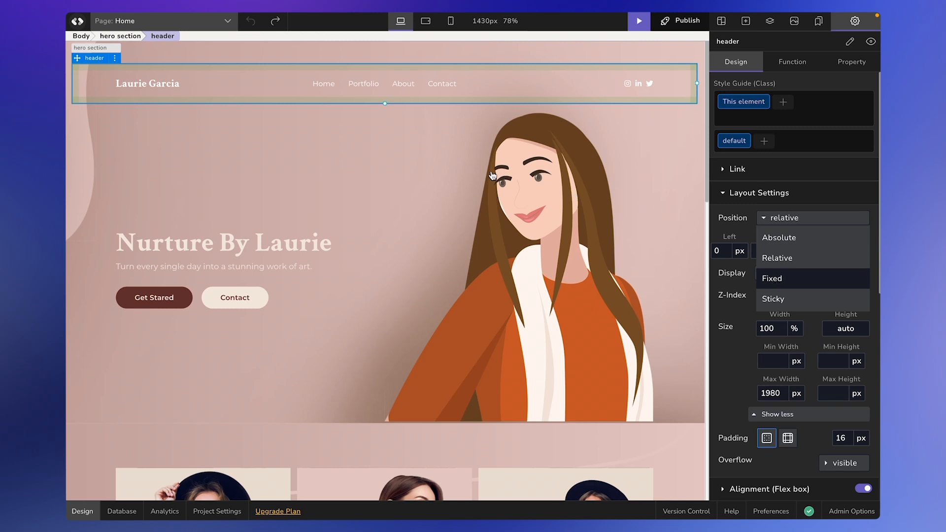
pyautogui.moveTo(774, 275)
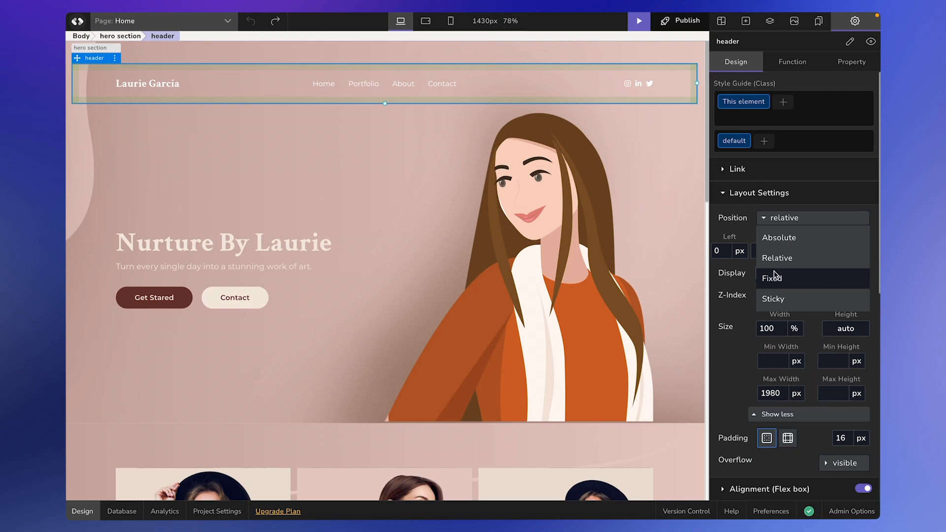
pyautogui.moveTo(791, 299)
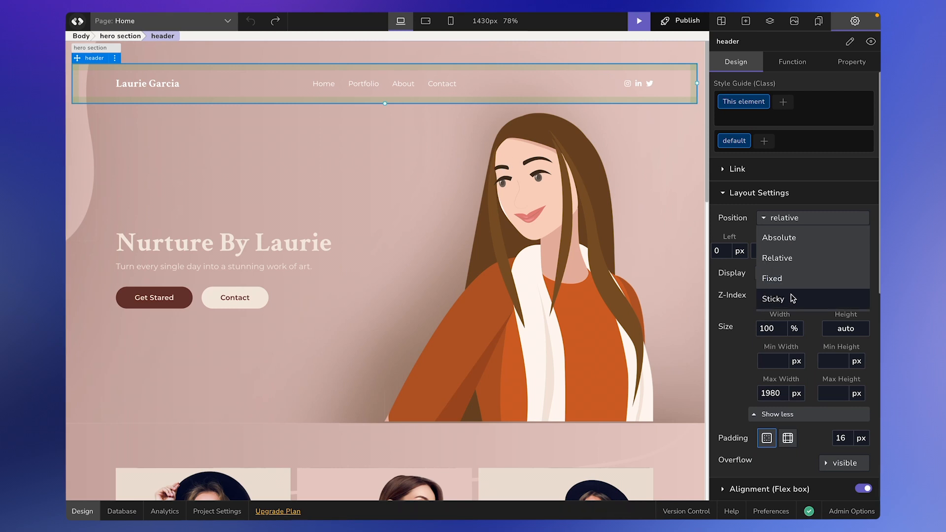
# Change the header's top offset from 50 to 80 px.
pyautogui.click(777, 257)
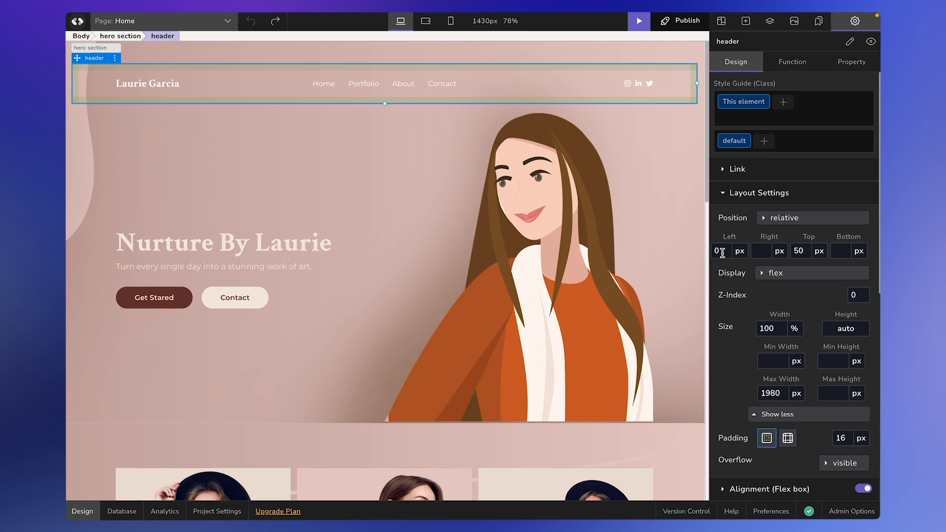
pyautogui.moveTo(723, 248)
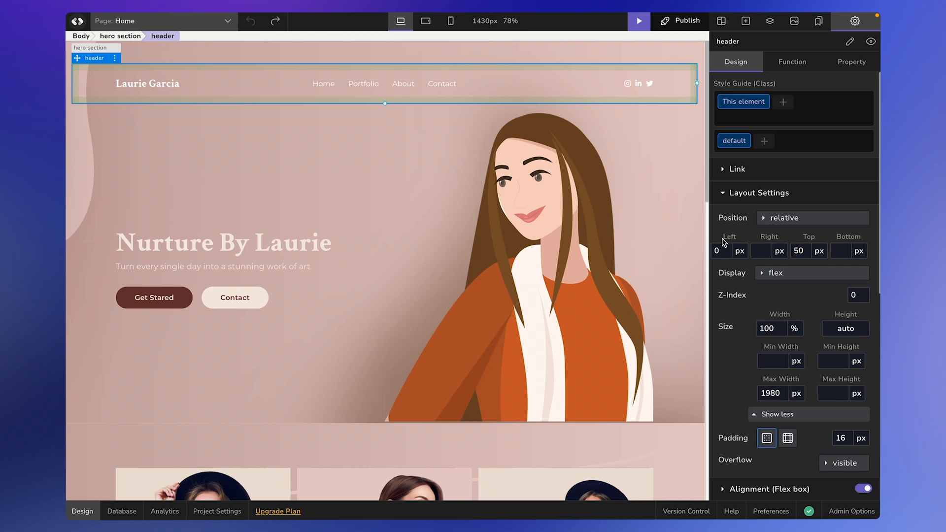
pyautogui.moveTo(845, 251)
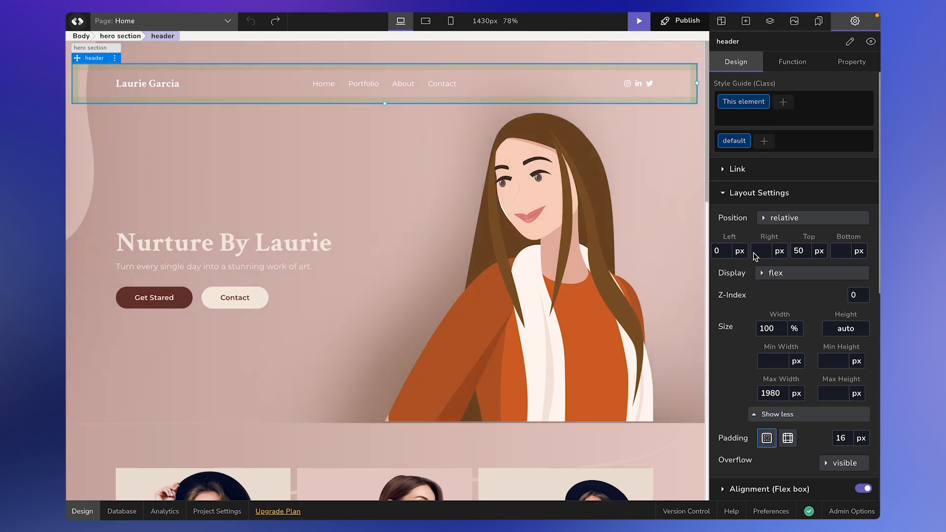
pyautogui.click(817, 250)
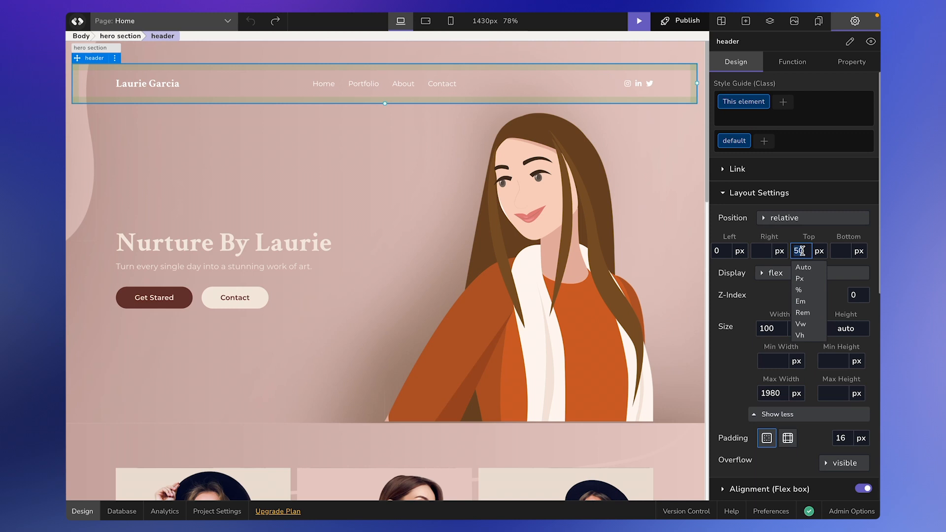
pyautogui.write('80')
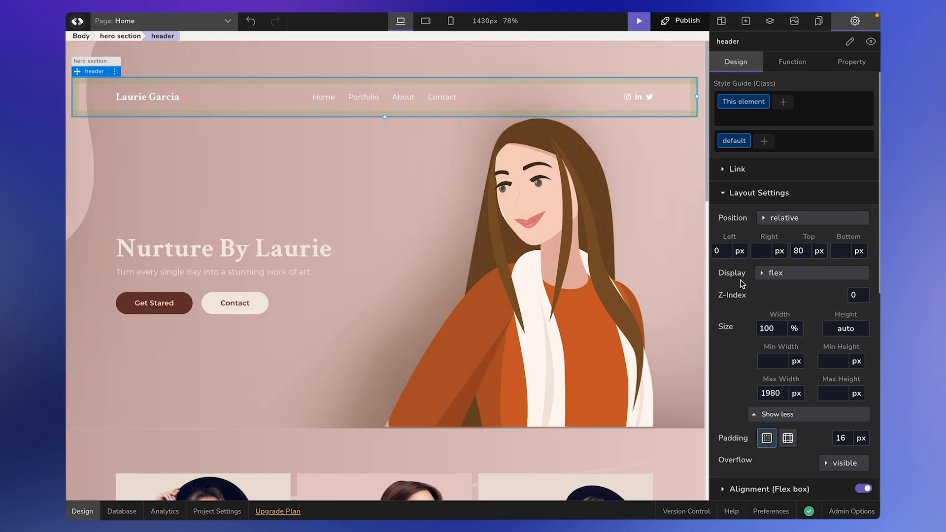
pyautogui.moveTo(761, 280)
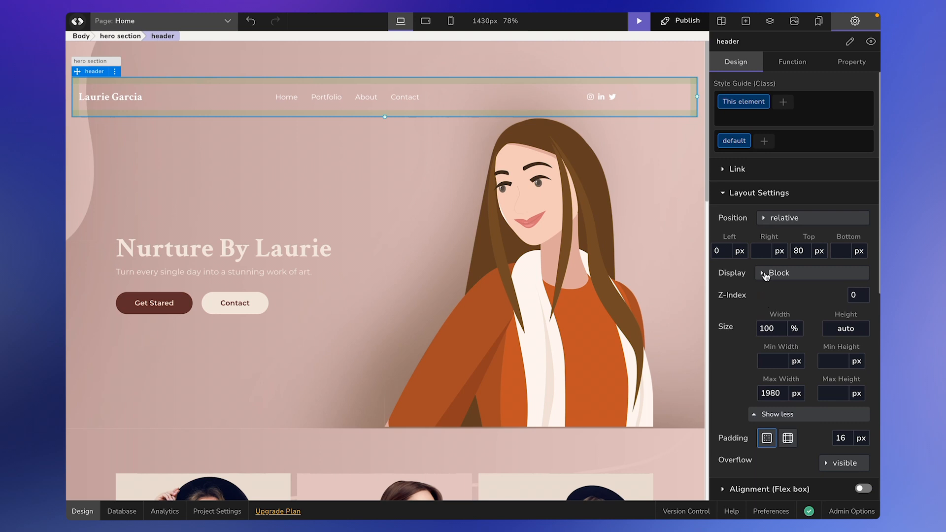
# Switch the header's display type through the Display dropdown, trying Block and None.
pyautogui.click(811, 272)
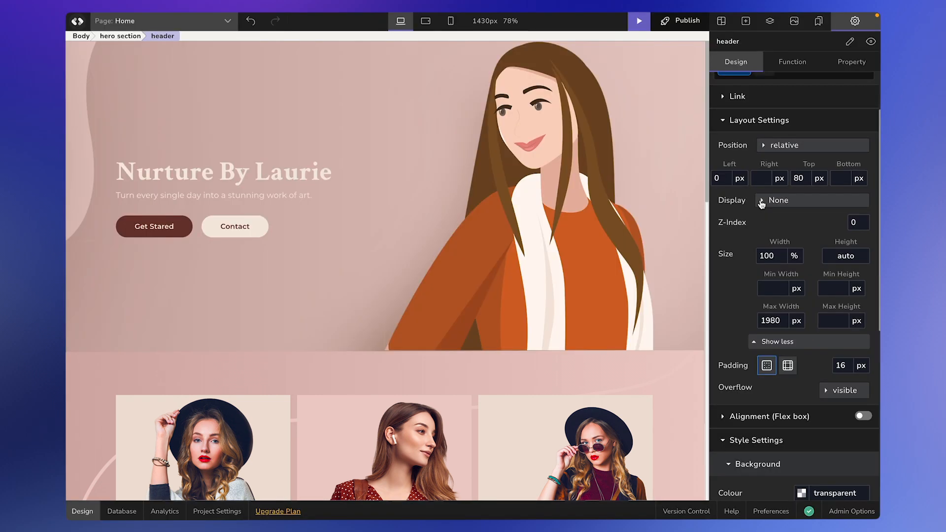
pyautogui.click(812, 199)
pyautogui.write('84')
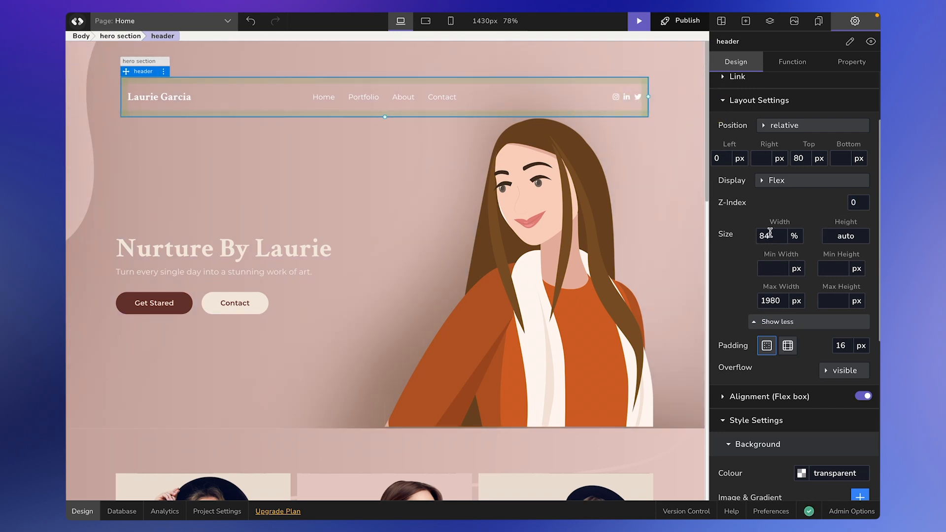
# Set the header width to auto after trying fit-content.
pyautogui.click(794, 236)
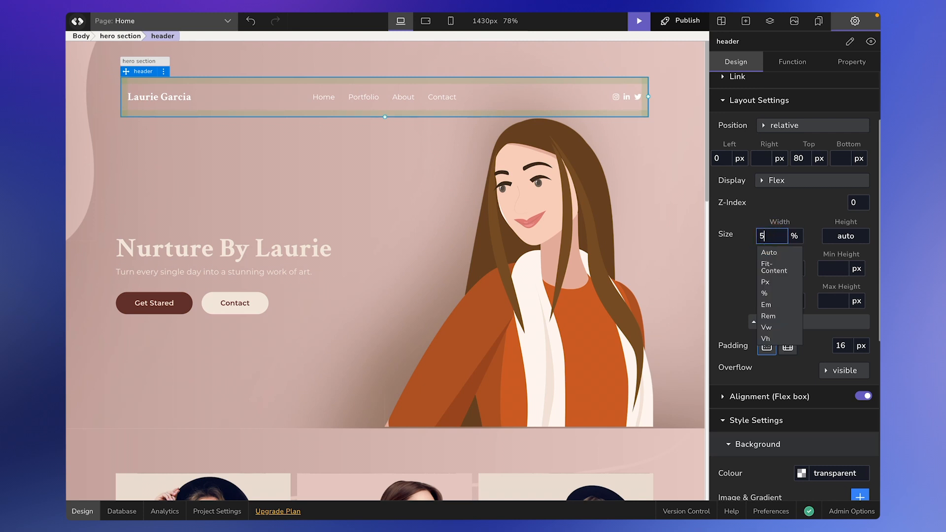
pyautogui.write('00')
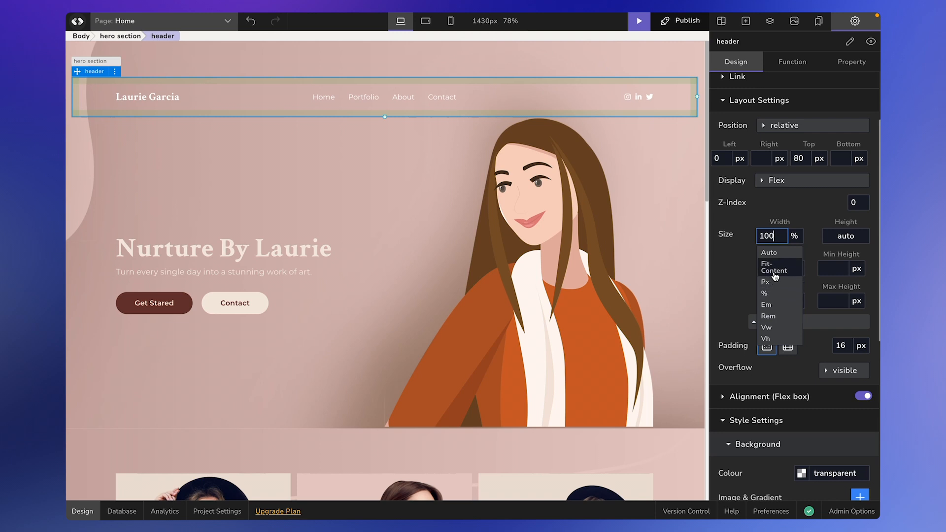
pyautogui.click(774, 267)
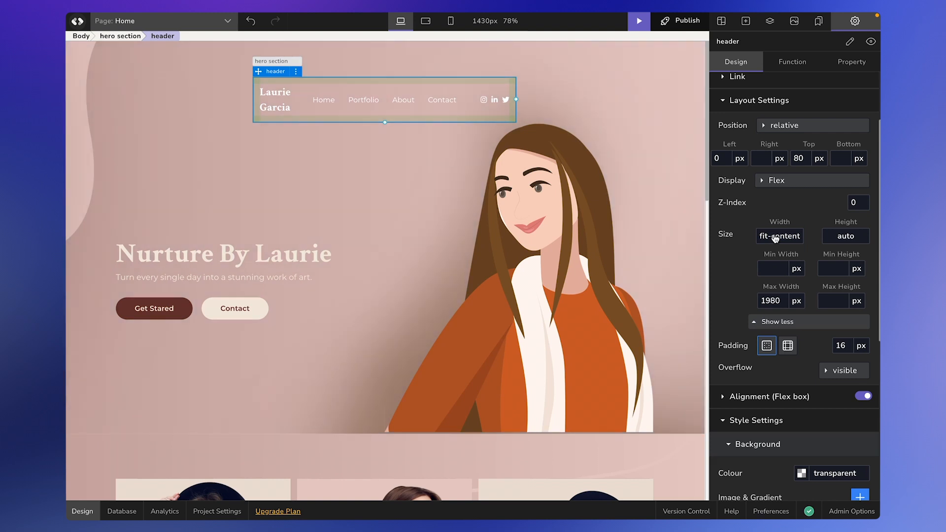
pyautogui.click(779, 236)
pyautogui.write('auto')
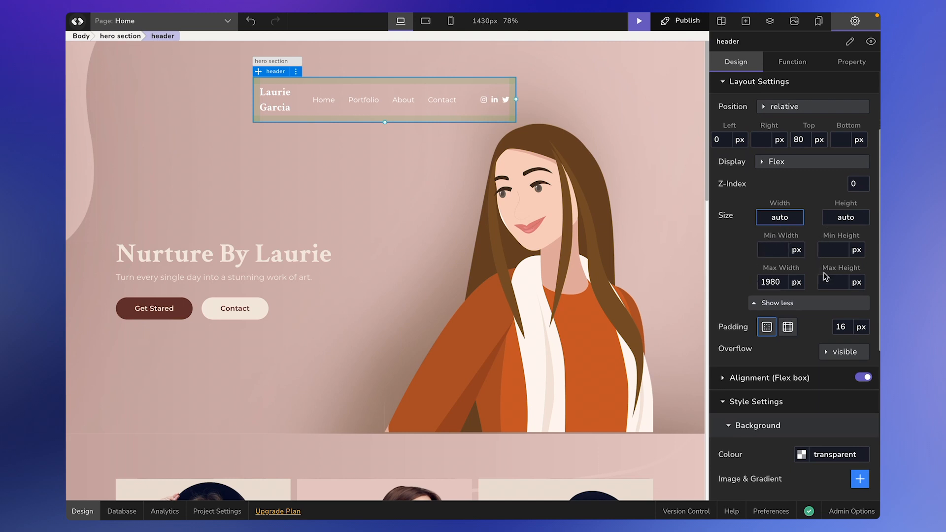
pyautogui.moveTo(814, 285)
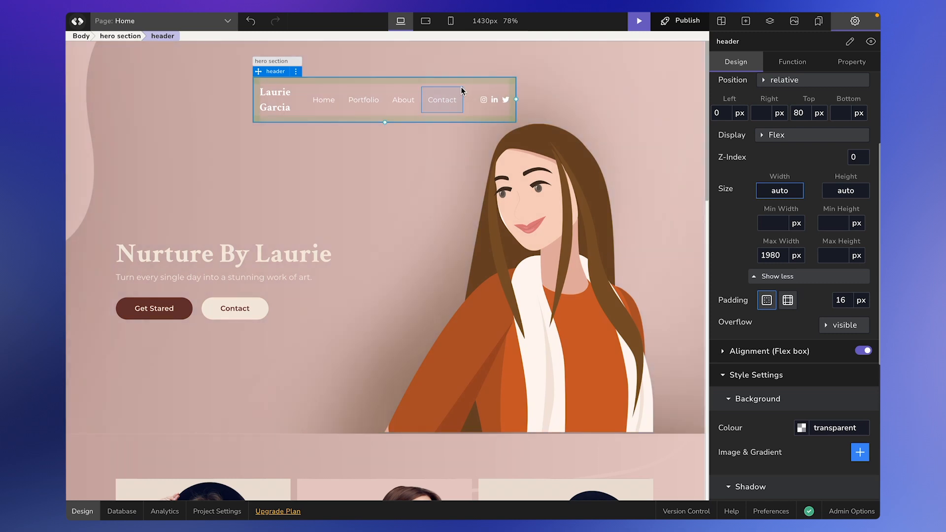
# Set header padding to 32 px on all sides, then top padding to 60 px.
pyautogui.write('32')
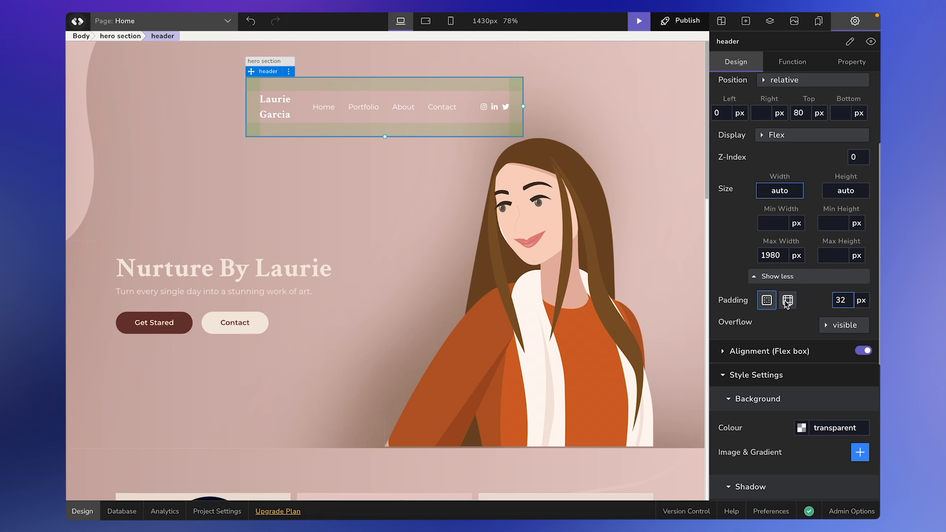
pyautogui.click(787, 300)
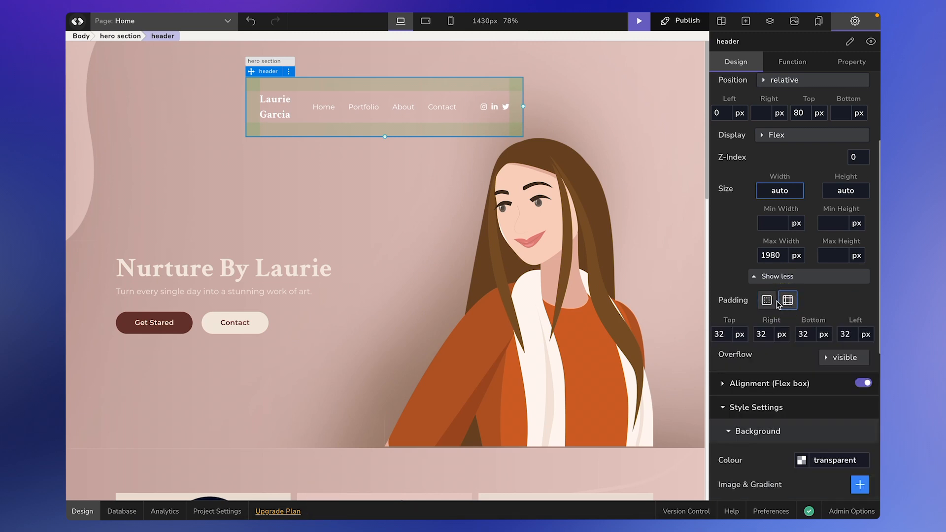
pyautogui.moveTo(772, 314)
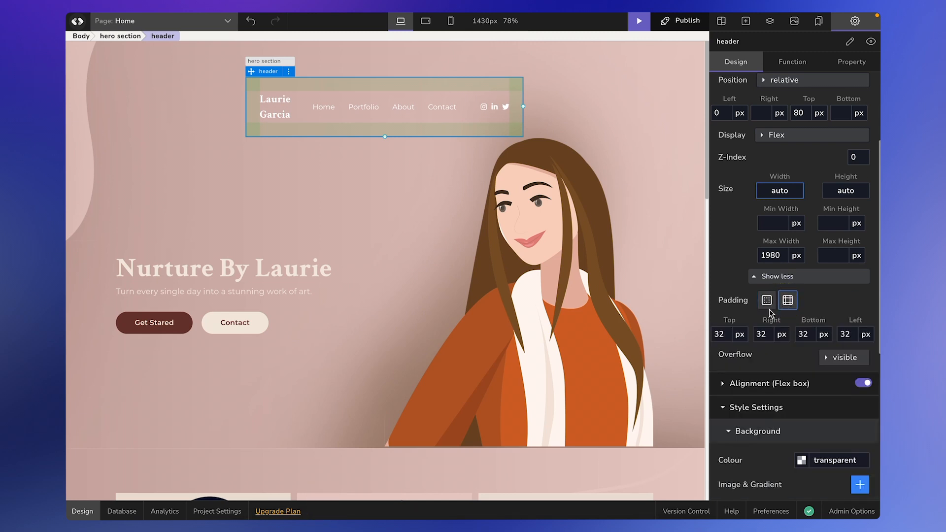
pyautogui.click(766, 300)
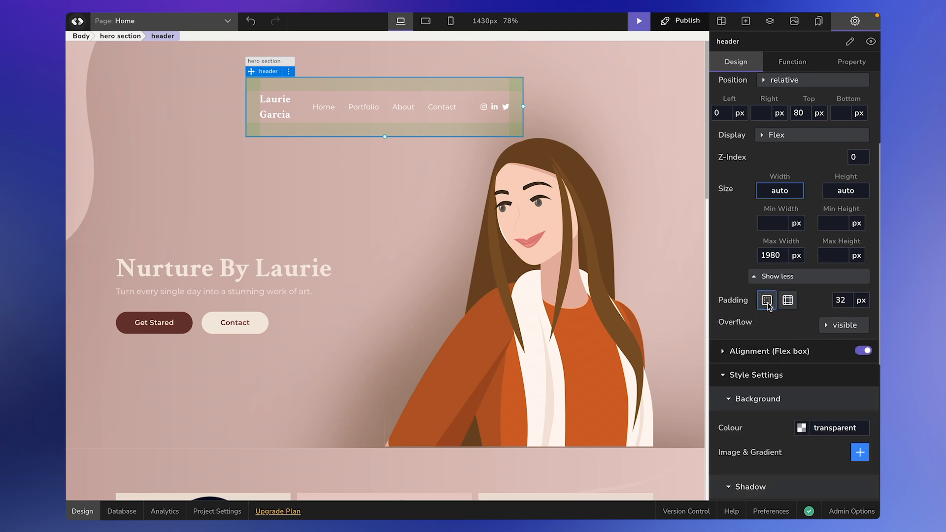
pyautogui.click(787, 300)
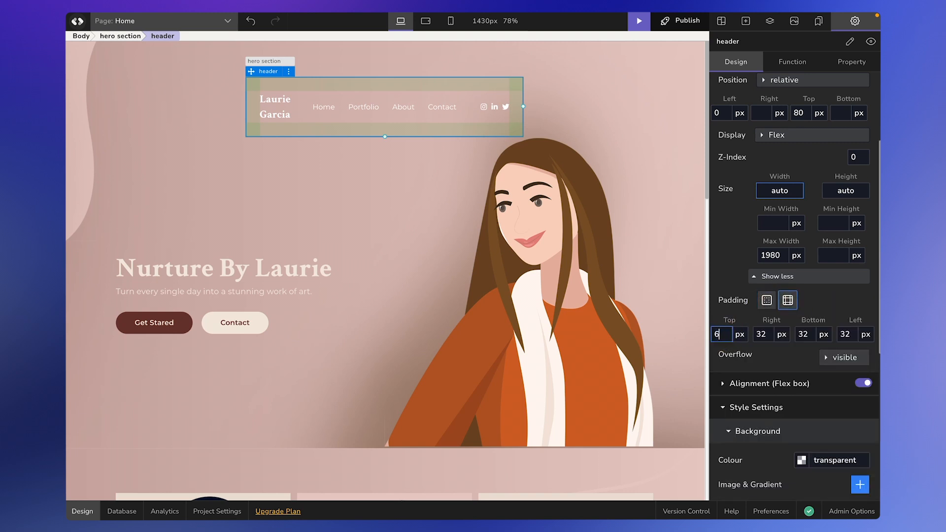
pyautogui.write('60')
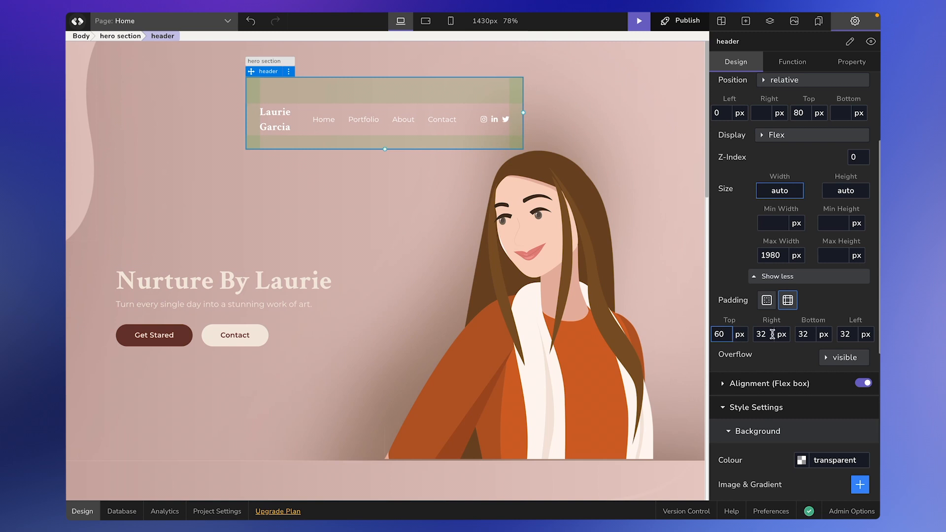